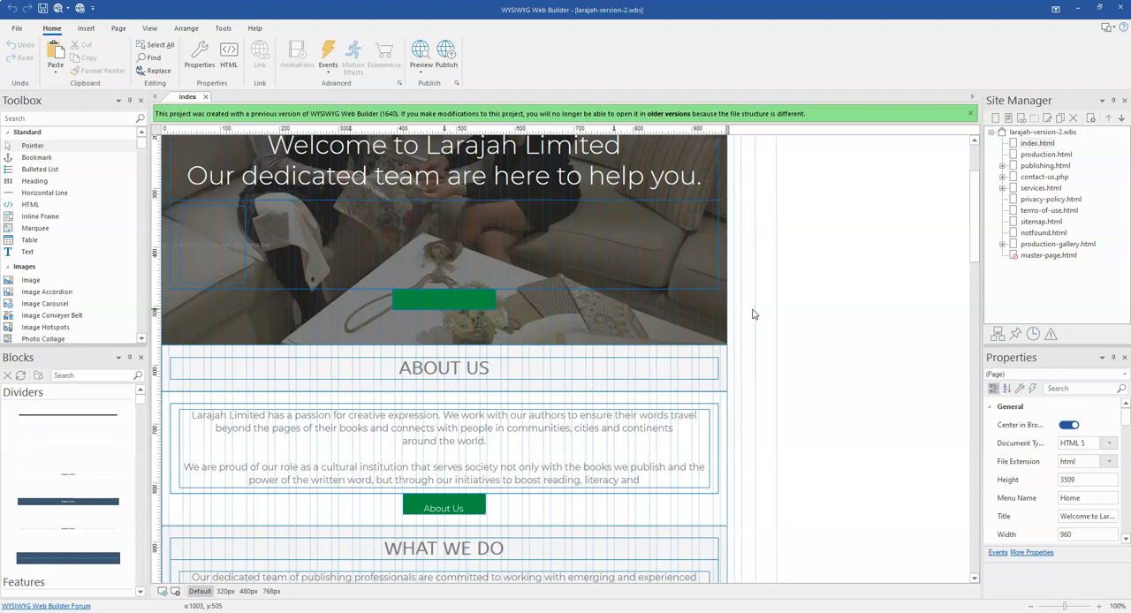
pyautogui.moveTo(766, 292)
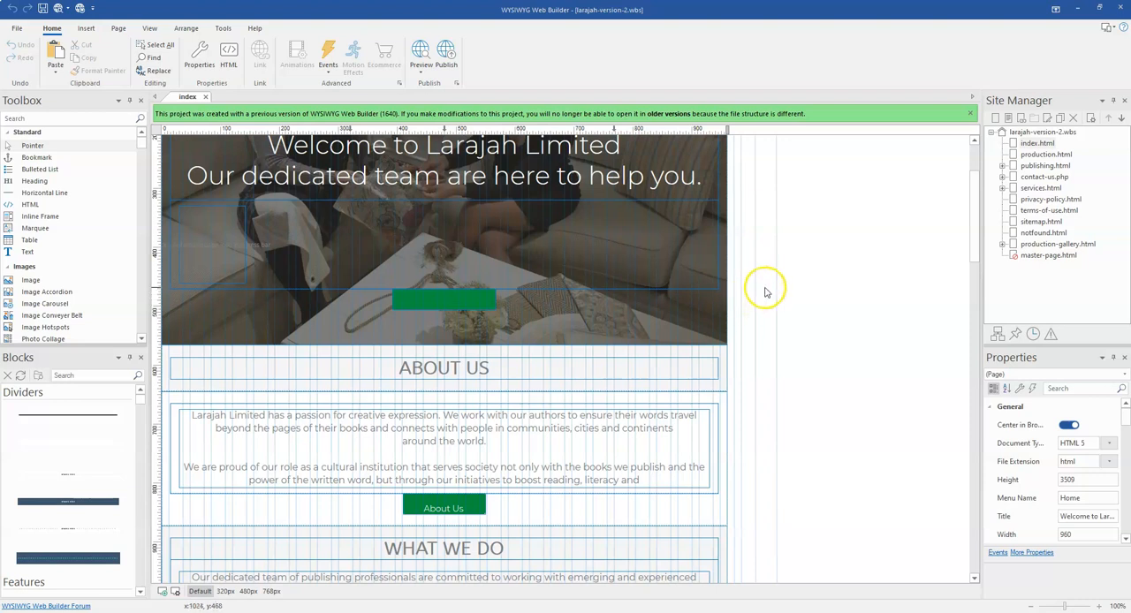
pyautogui.moveTo(801, 285)
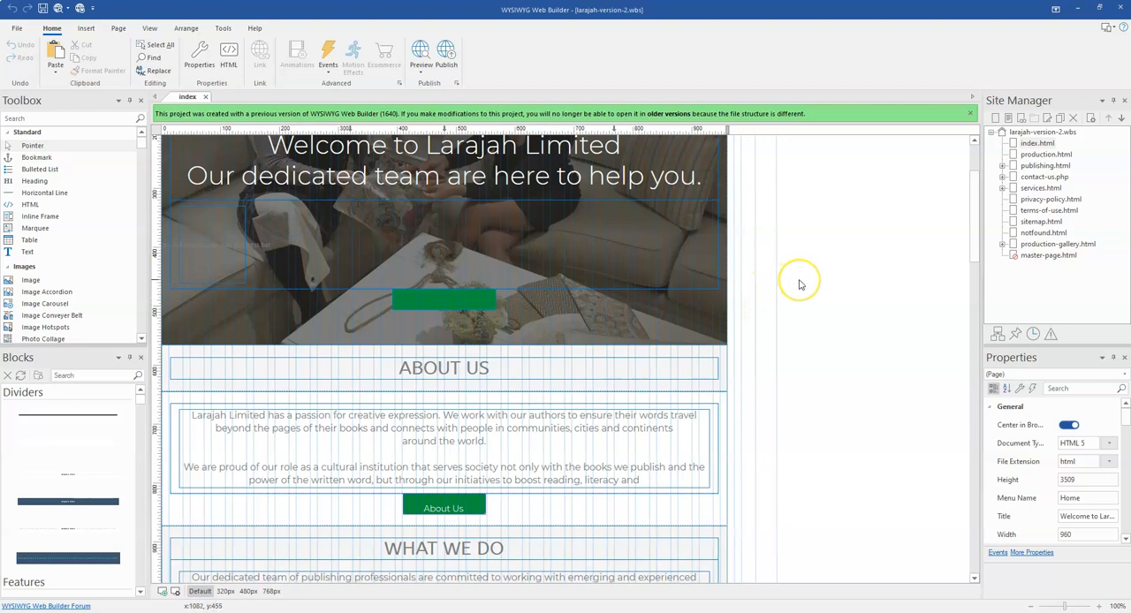
# Step: Review the current page's search engine settings in Page Properties without changing them
pyautogui.rightClick(799, 283)
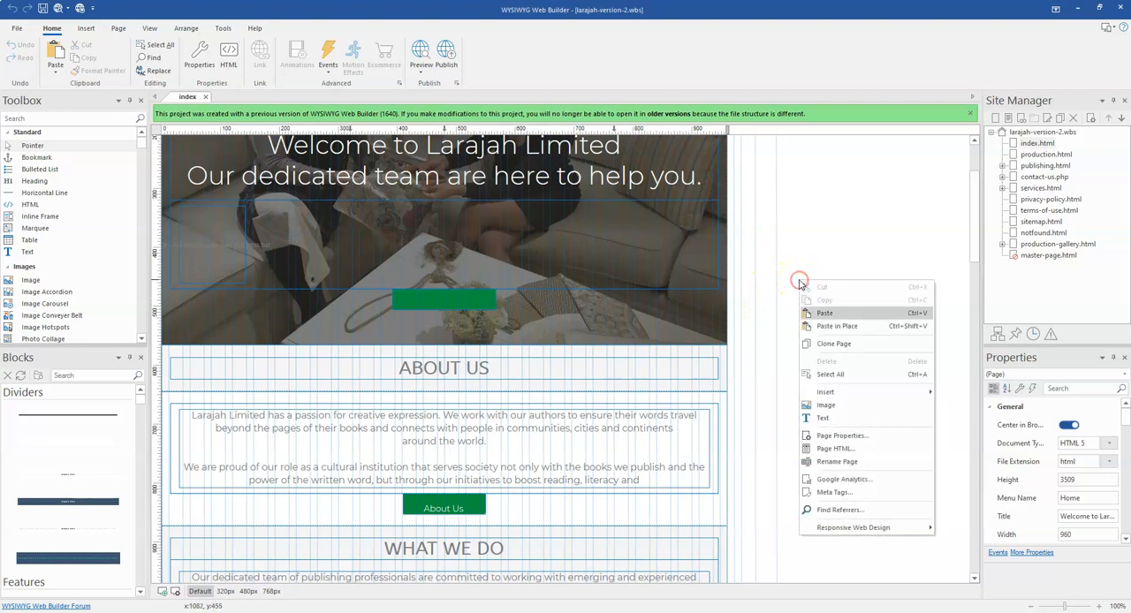
pyautogui.click(842, 434)
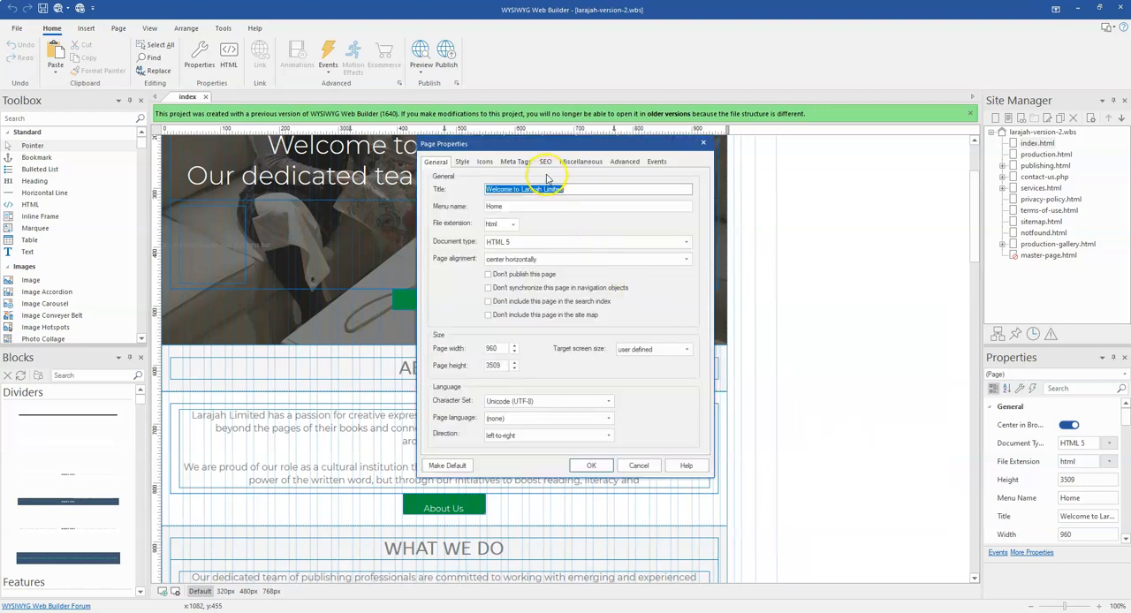
pyautogui.click(545, 161)
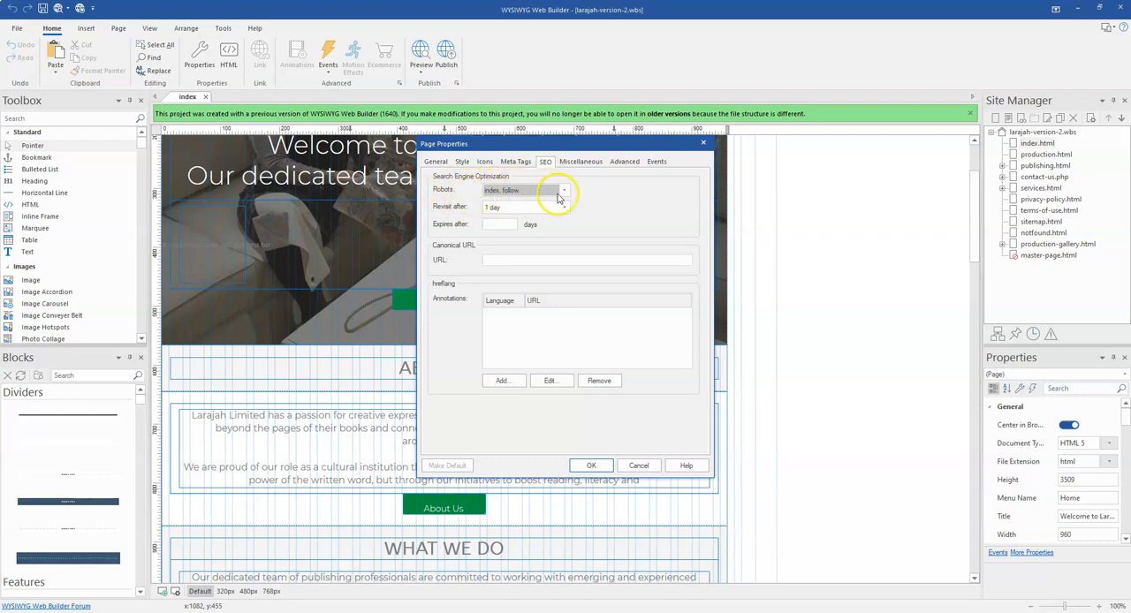
pyautogui.click(563, 191)
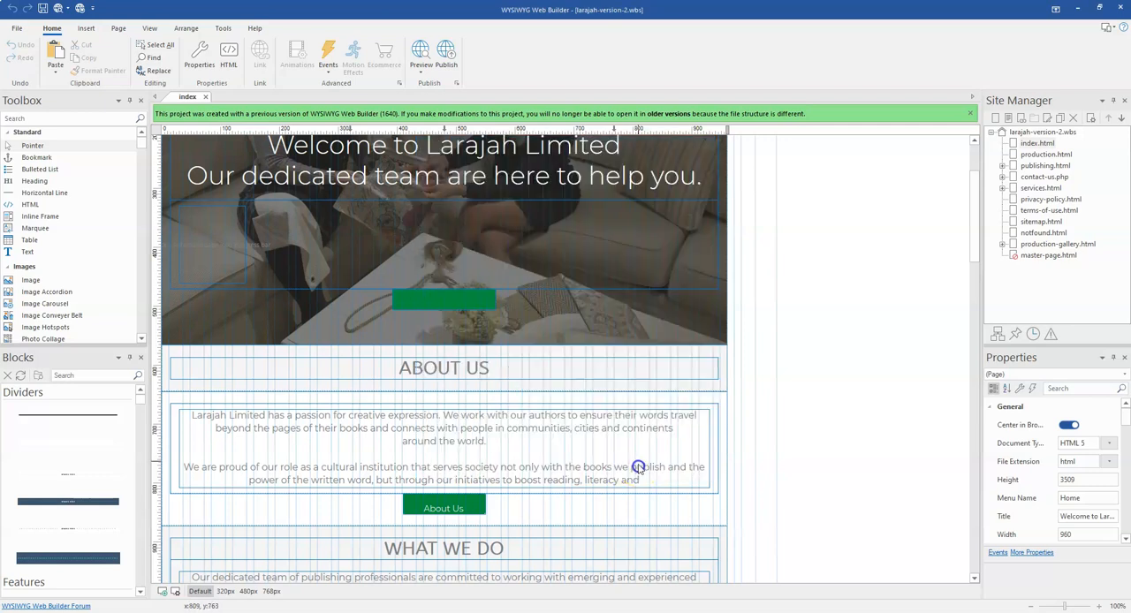
# Step: Bring up the site's robots.txt settings from Tools and browse the Pages and Folders list
pyautogui.click(222, 28)
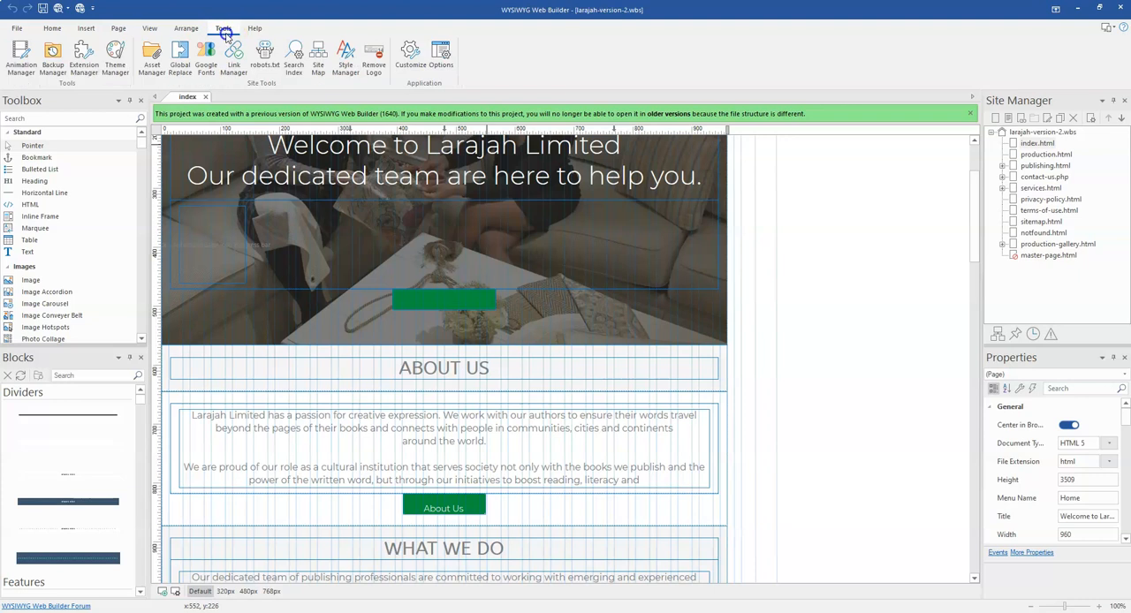
pyautogui.click(265, 53)
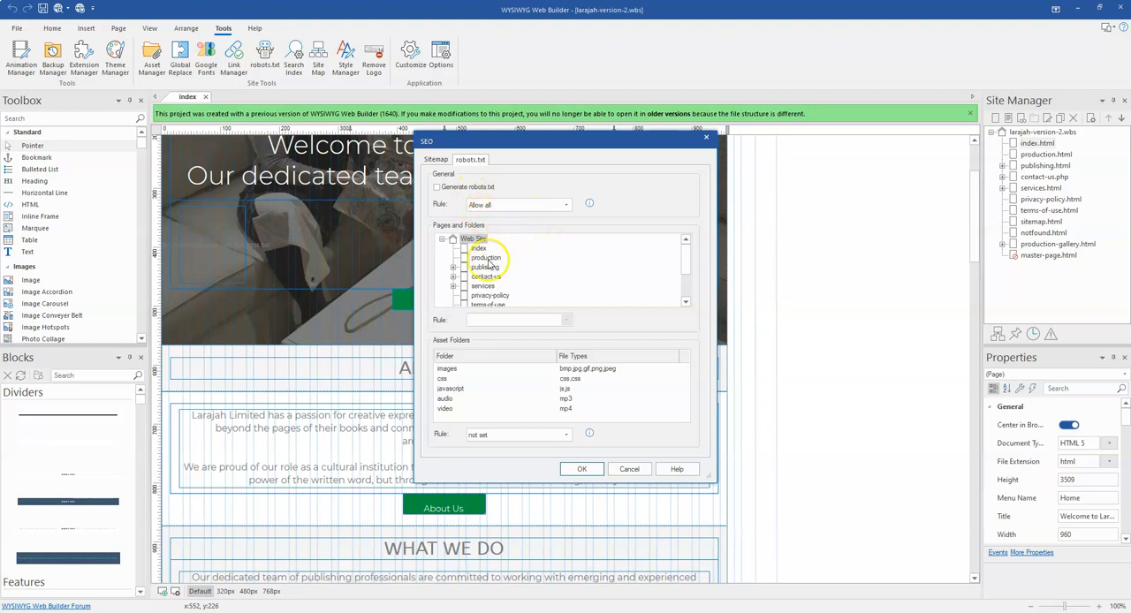
pyautogui.scroll(-3)
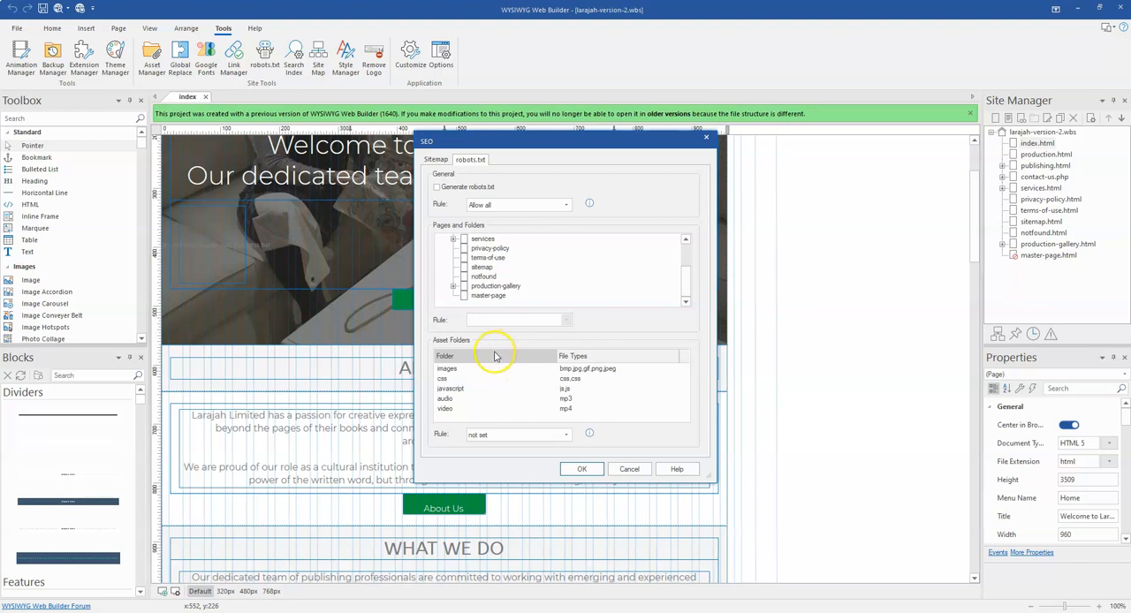
pyautogui.moveTo(522, 378)
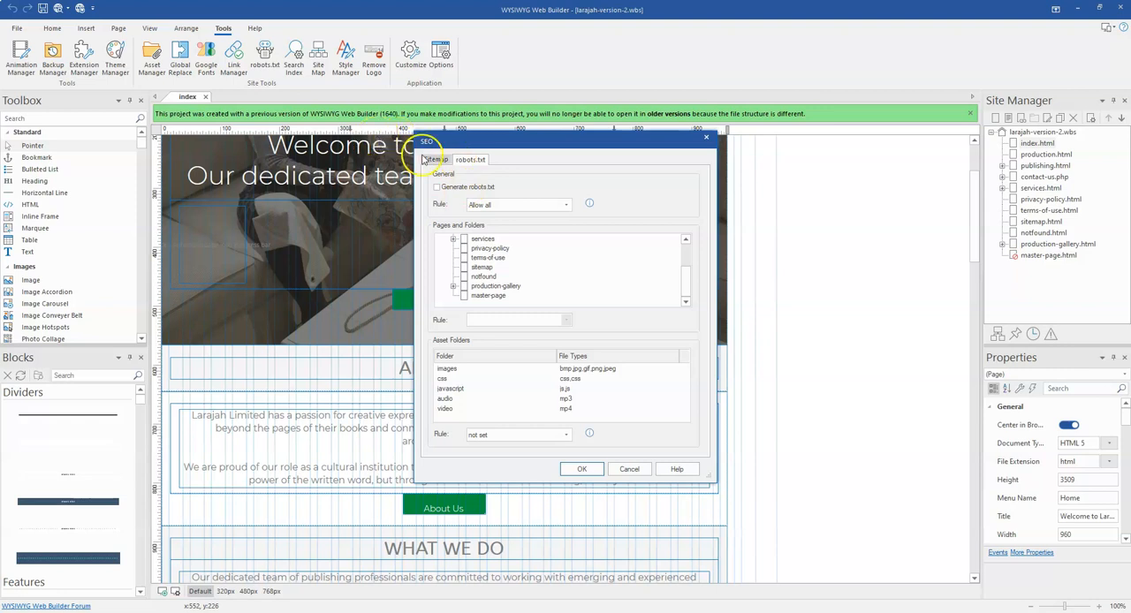
# Step: Enable Generate robots.txt with the general rule set to Allow all
pyautogui.click(437, 188)
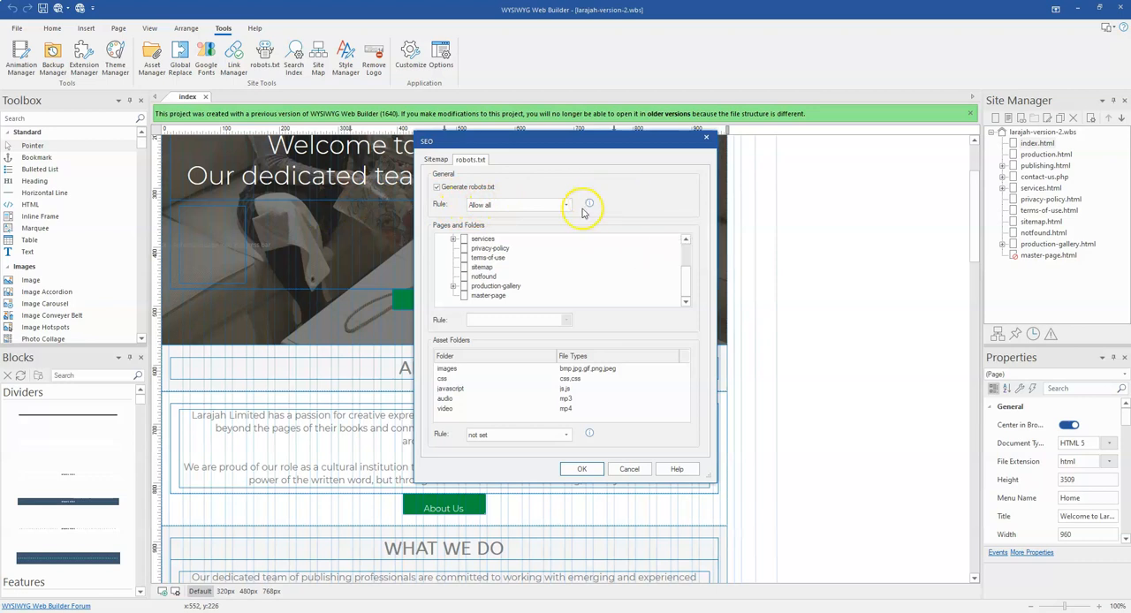
pyautogui.click(566, 205)
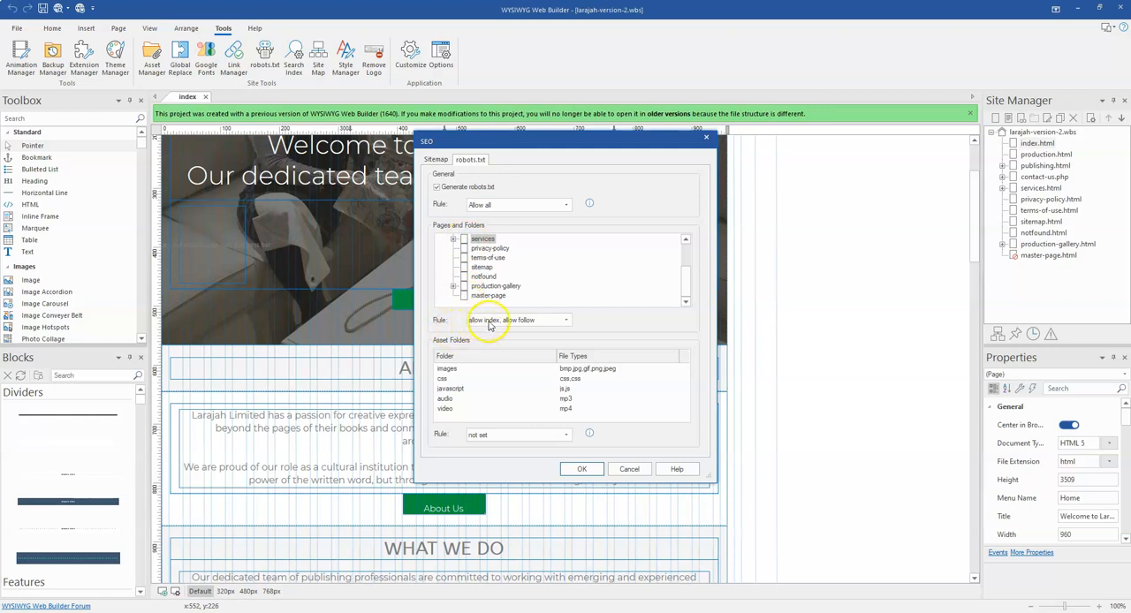
# Step: Give the services page the rule allow index, allow follow
pyautogui.click(566, 320)
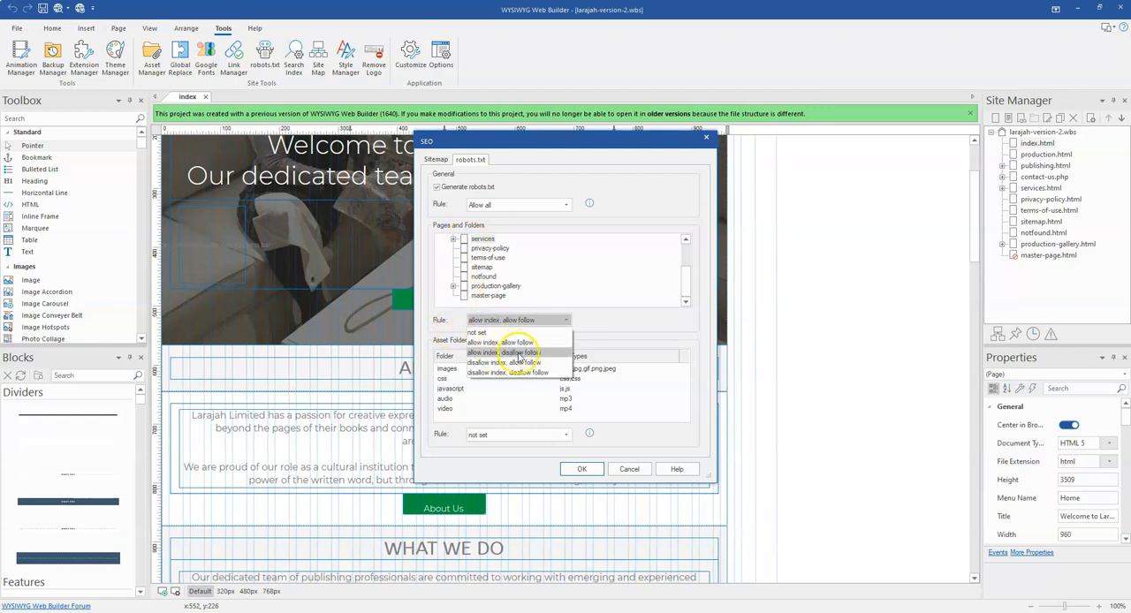
pyautogui.click(502, 343)
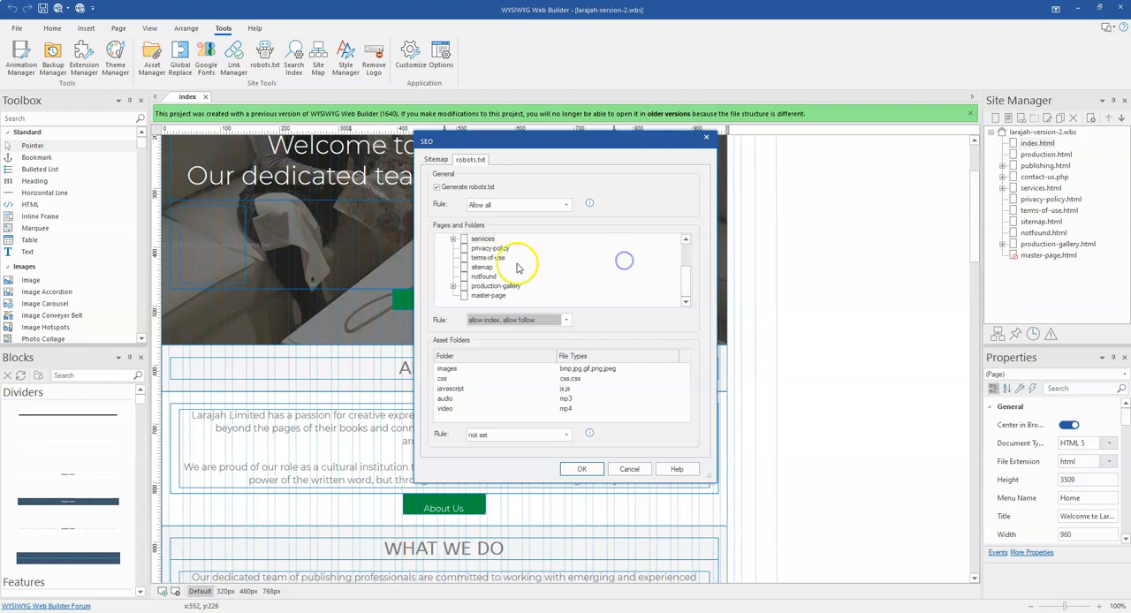
pyautogui.moveTo(474, 375)
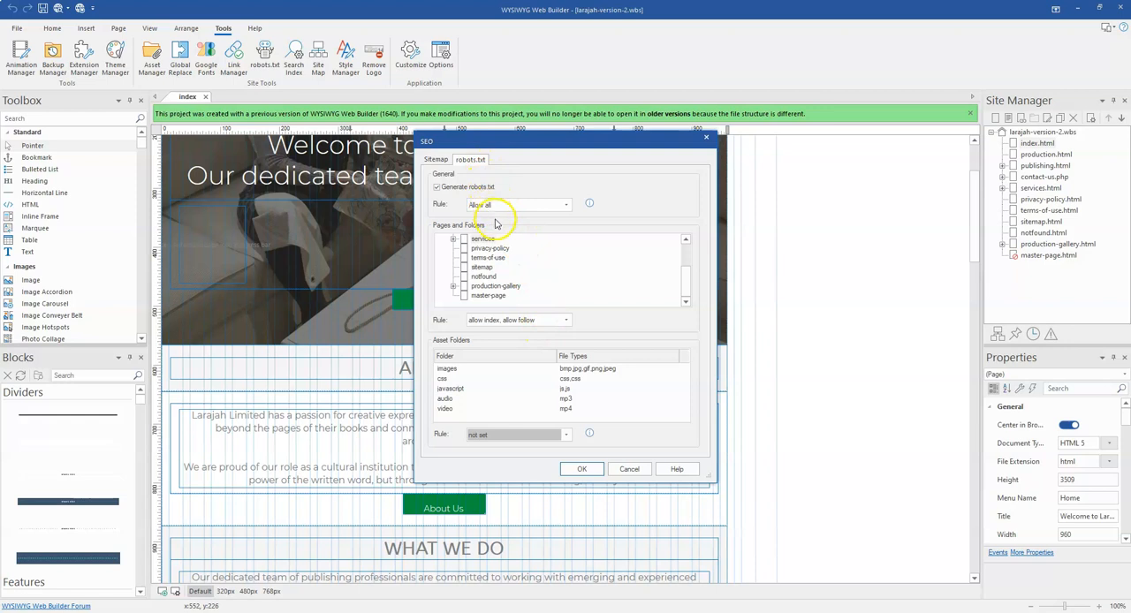
pyautogui.moveTo(469, 239)
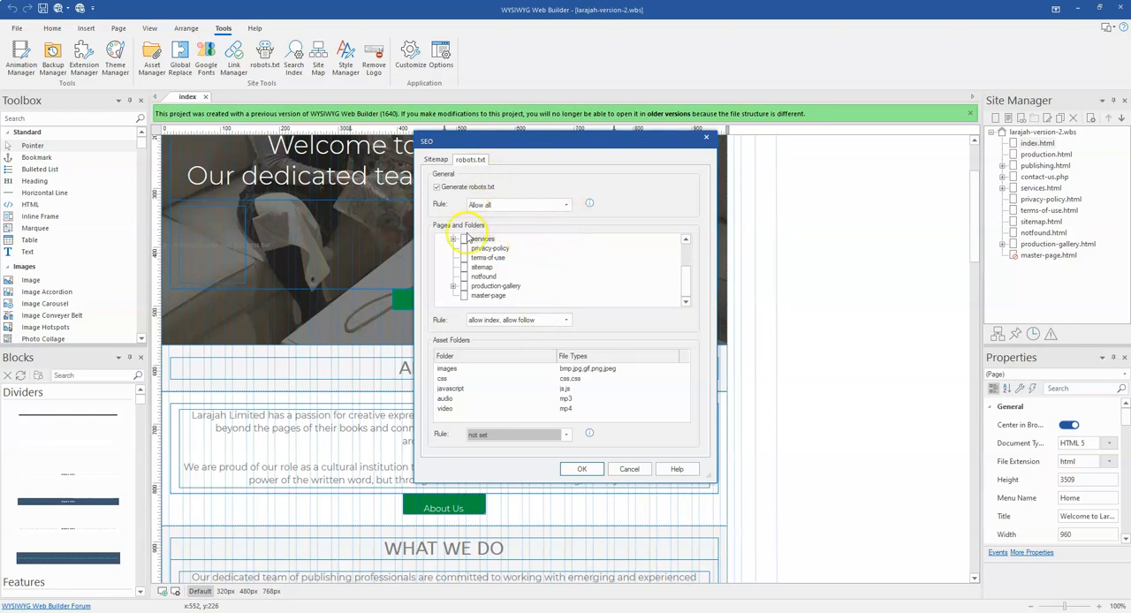